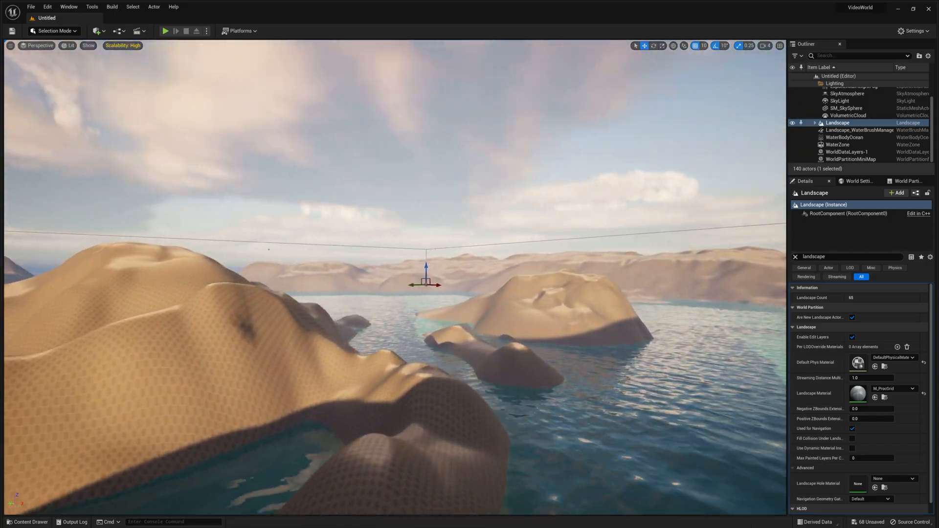
Select the WaterBodyOcean actor in the Outliner to show its details and spline component.
click(845, 157)
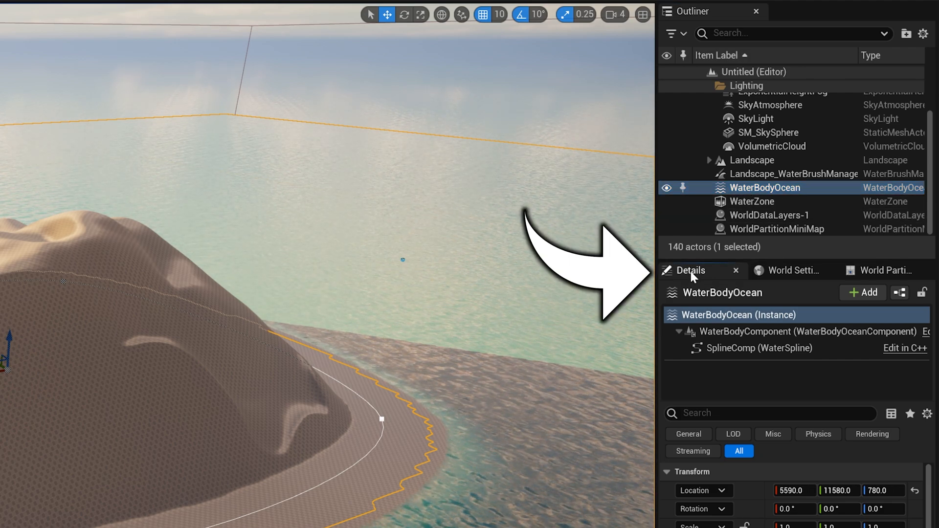
scroll(down, 3)
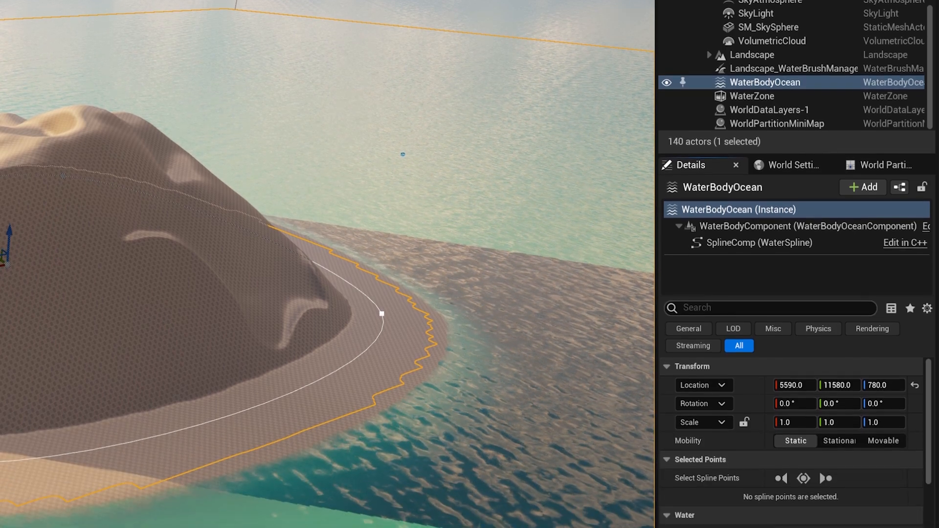
Search the Details for 'landscape' and uncheck Terrain > Affects Landscape.
text(landsc)
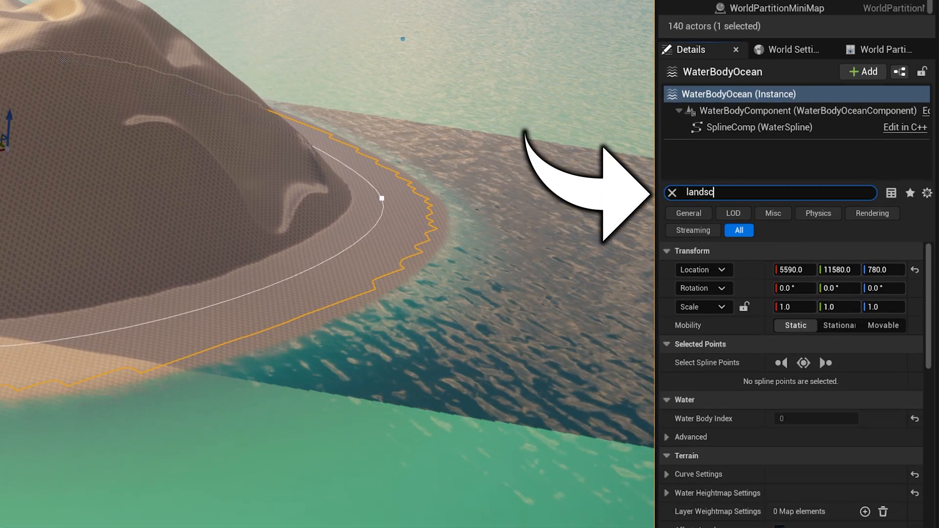
text(ape)
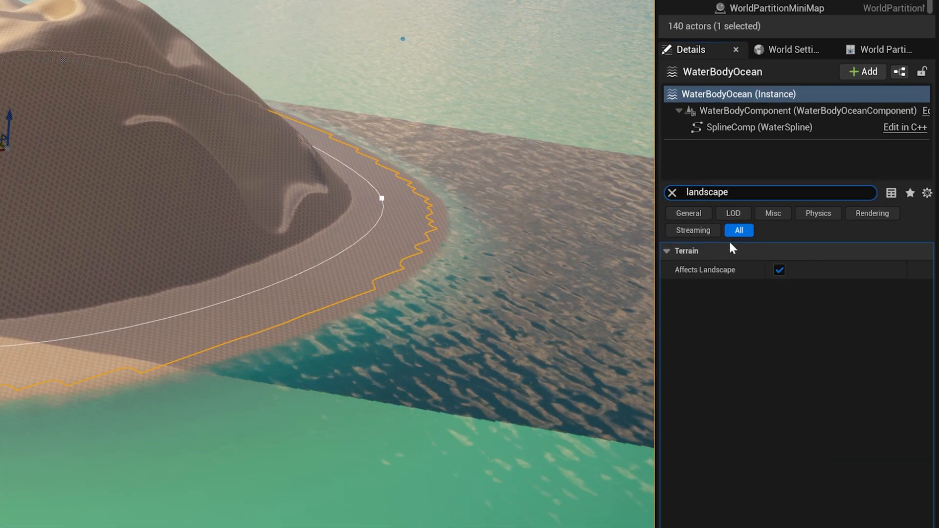
click(779, 270)
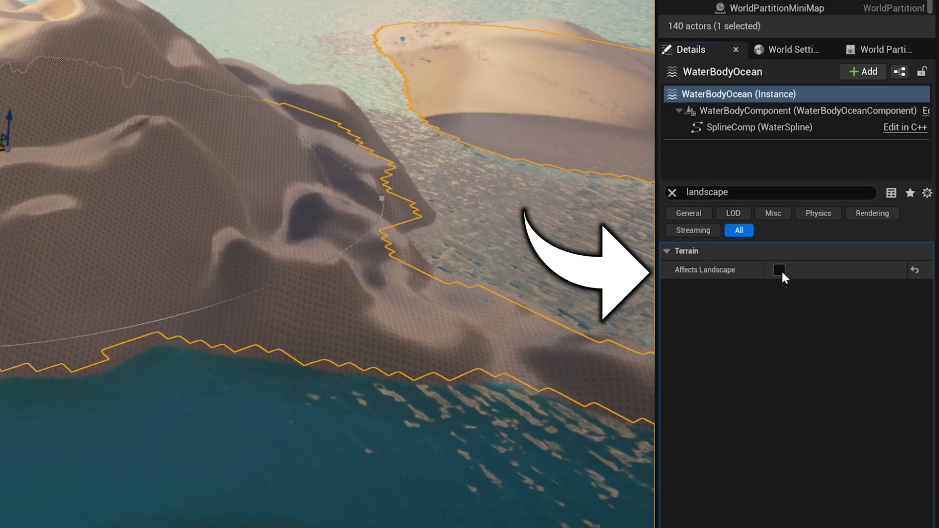